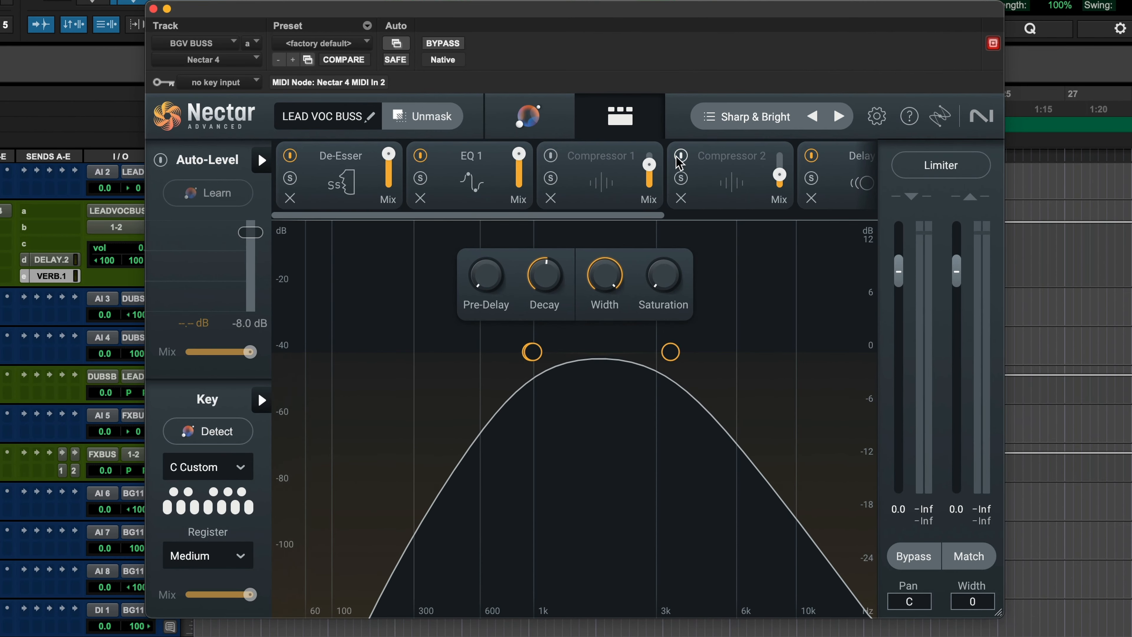
Step: Scroll the Edit window so the BGV track list is back in view
scroll(right, 3)
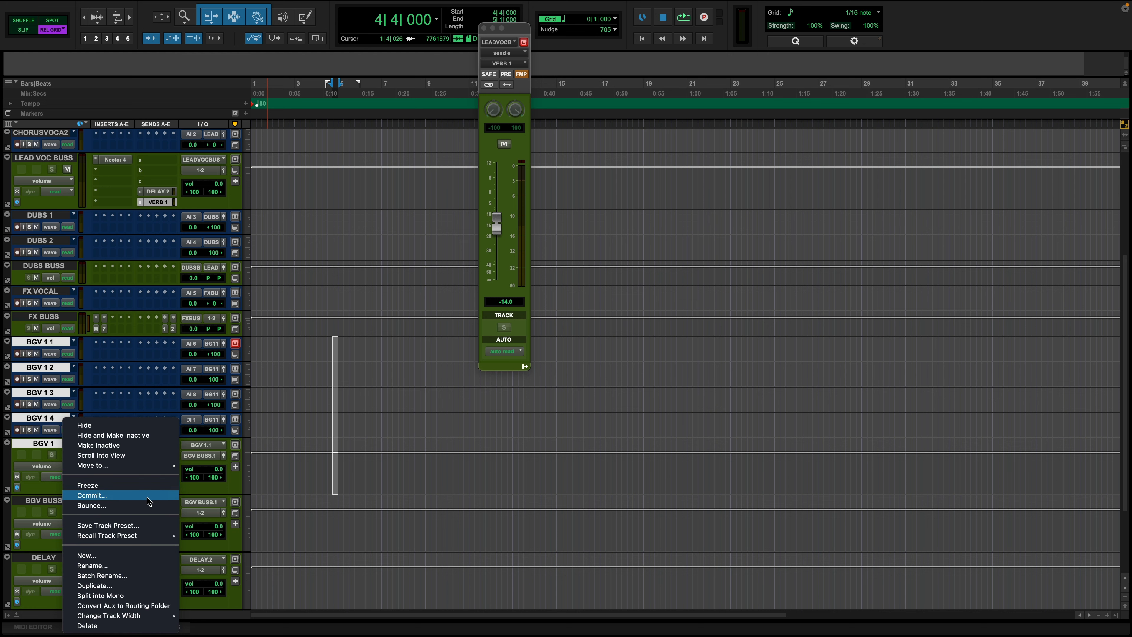
Step: Duplicate the selected BGV tracks, keeping inserts, sends and groups, creating .dup1 and .dup2 copies
click(94, 585)
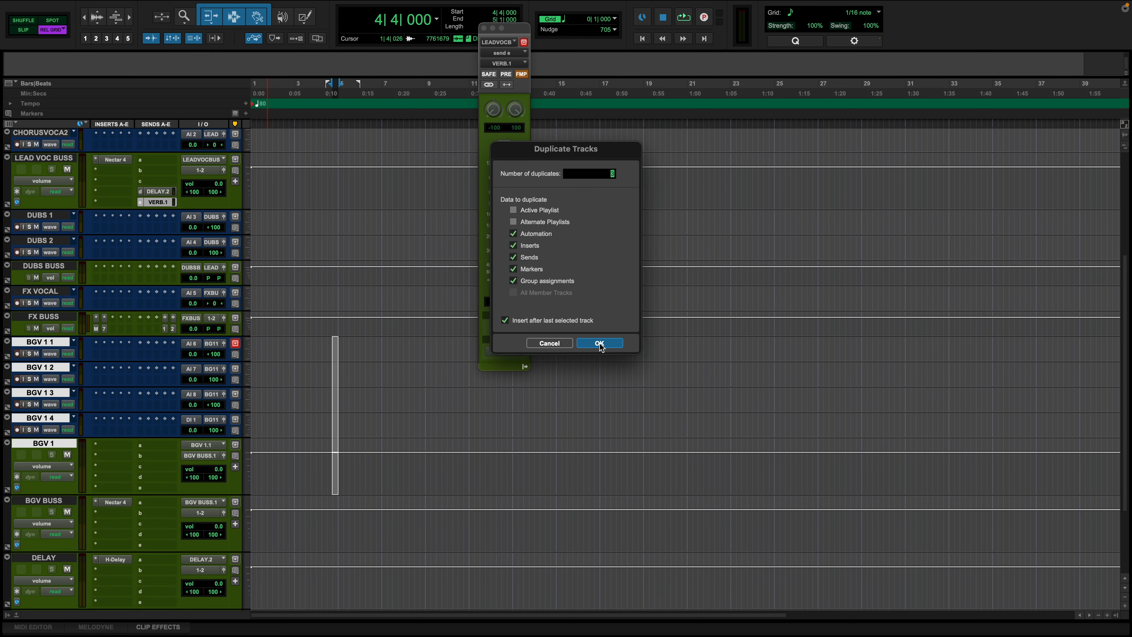
click(599, 342)
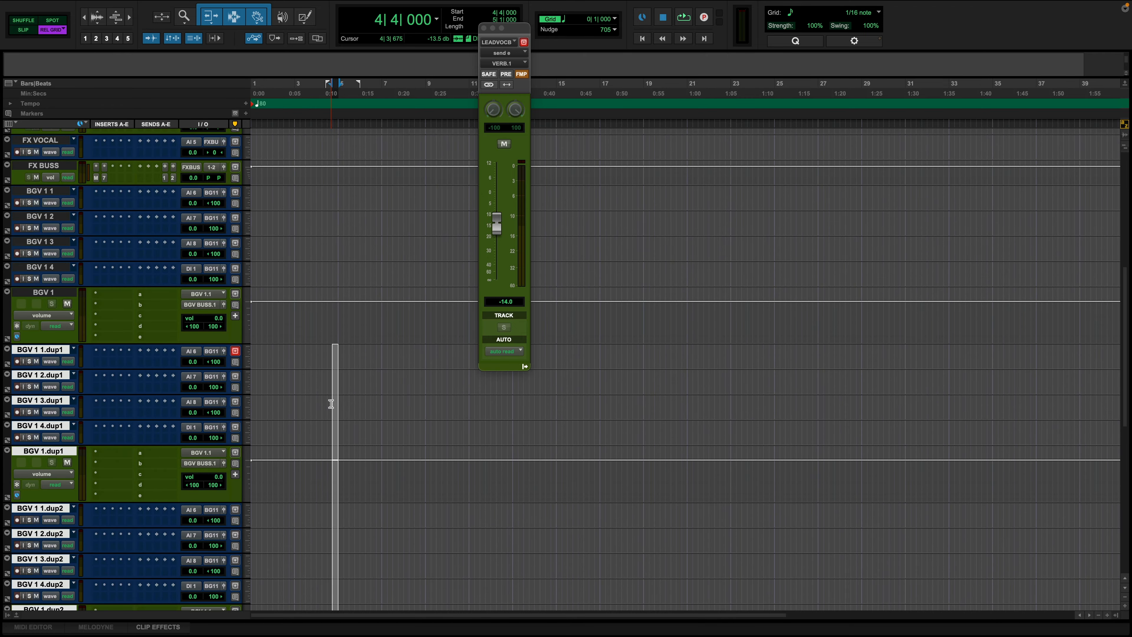